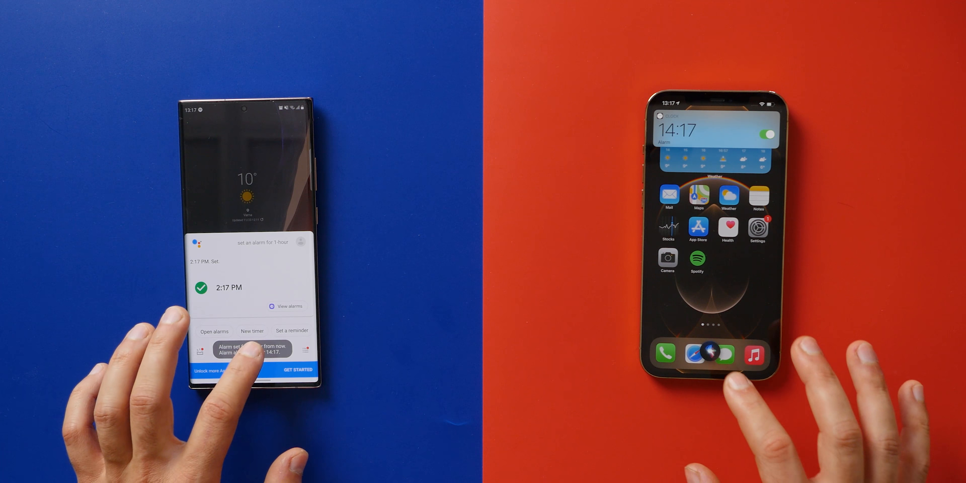
Ask both assistants for a 1-hour alarm, then Google Assistant for a 2-hour alarm and 1-hour timer
left_click(700, 356)
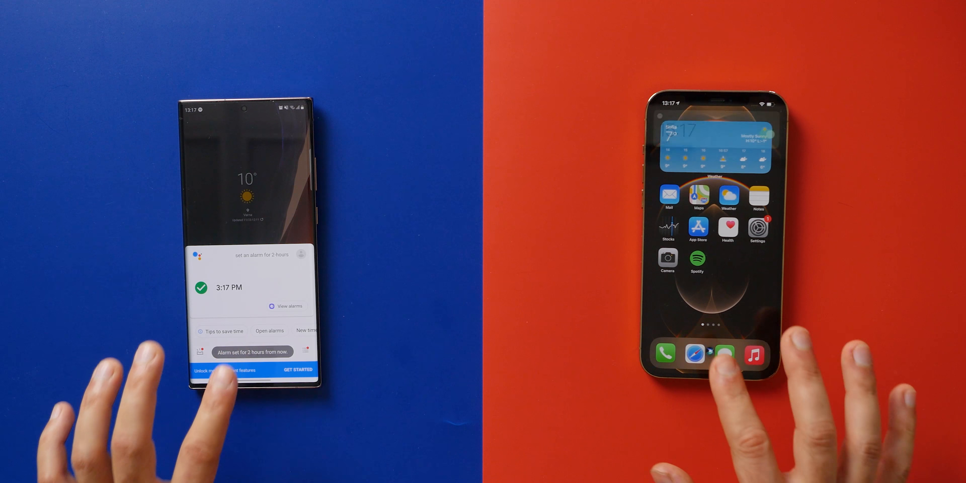
left_click(707, 354)
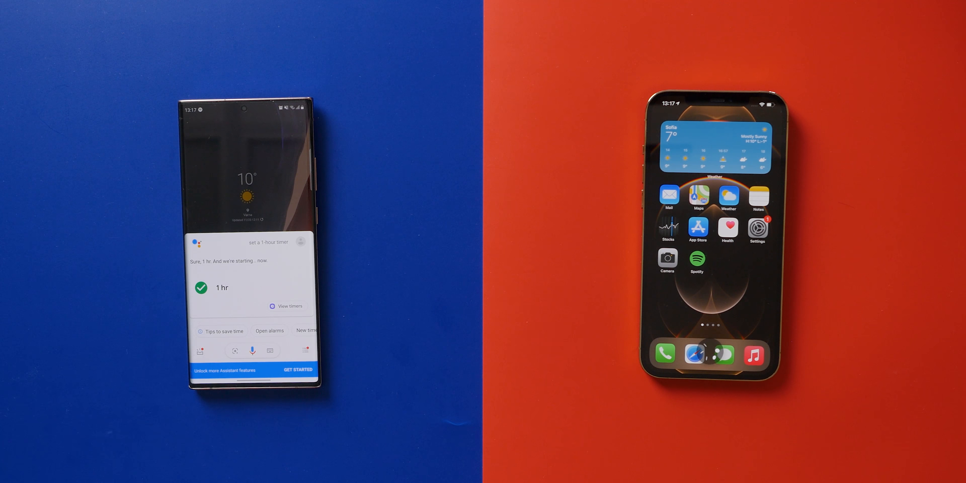
left_click(709, 355)
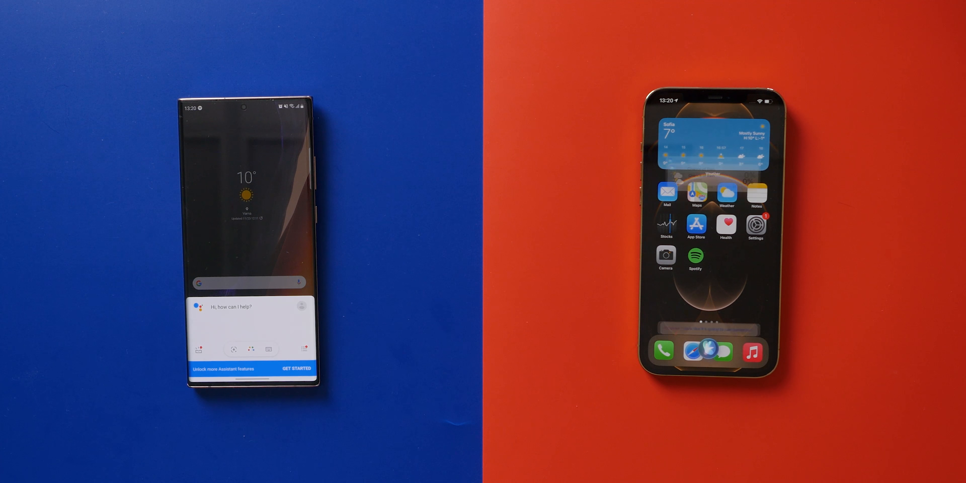
Invoke Google Assistant on the Android phone so it is listening for a new query
left_click(708, 353)
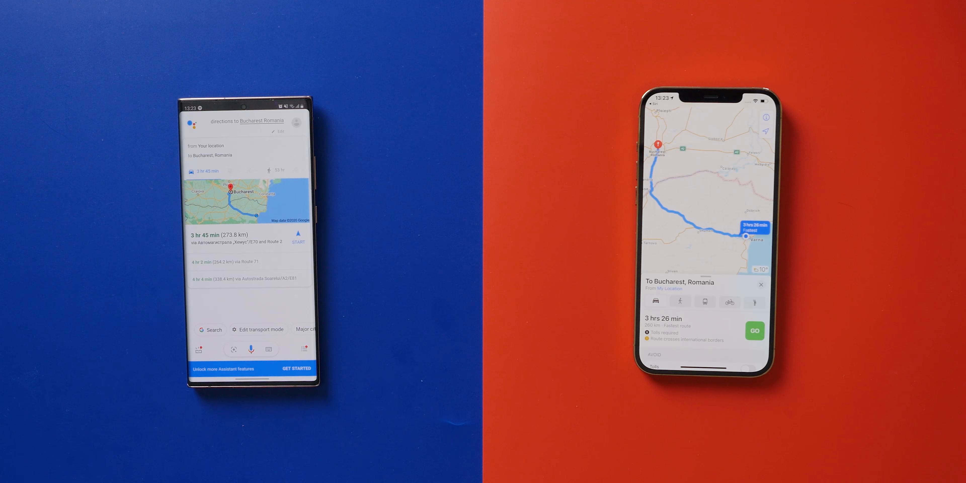
Swipe home on the Android phone to dismiss the Bucharest driving route
left_click(754, 331)
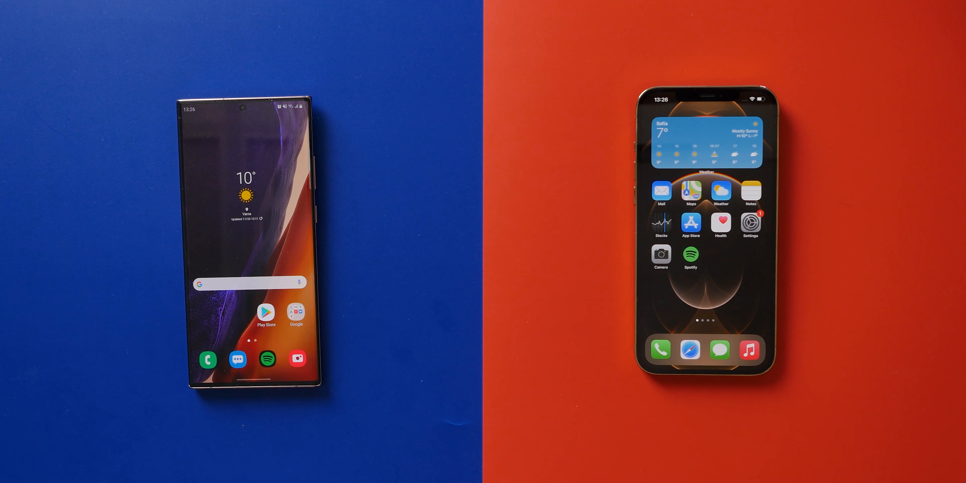
left_click(236, 359)
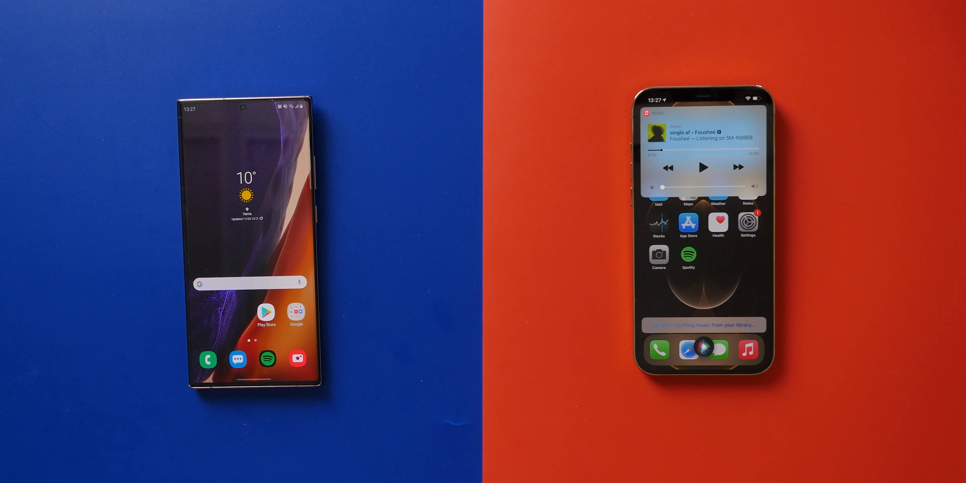
Ask both assistants to play a PhoneArena video, then pause the Android YouTube playback
left_click(697, 351)
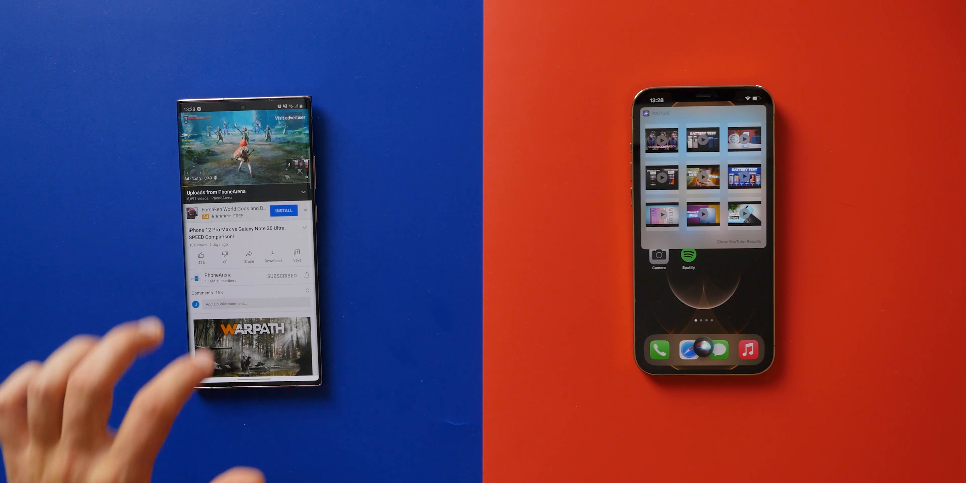
left_click(245, 142)
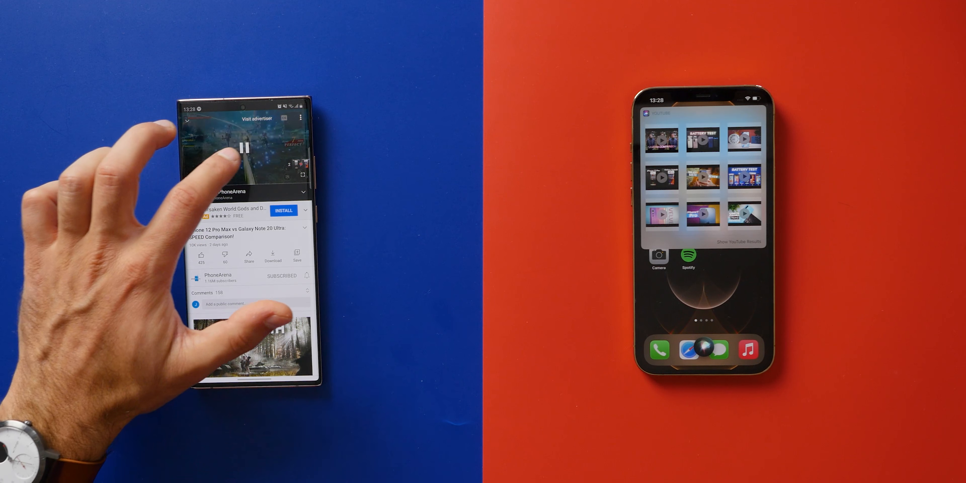
left_click(248, 147)
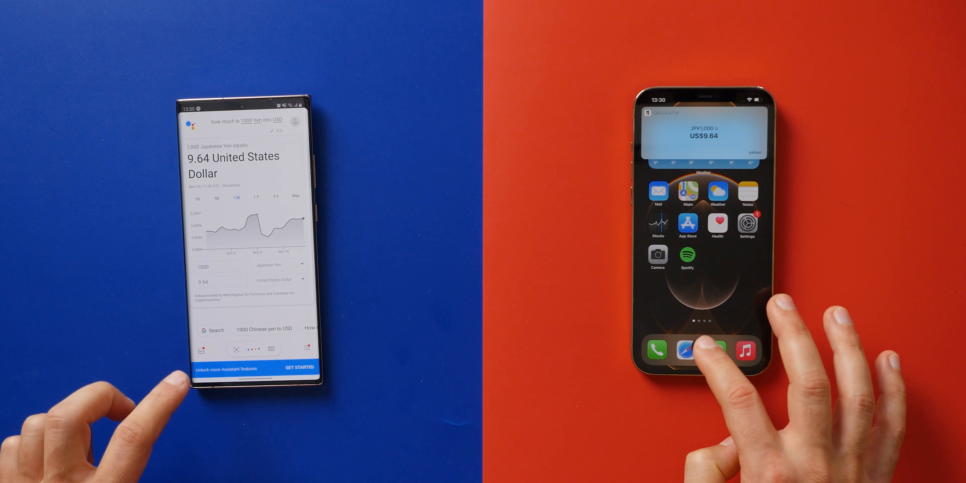
Summon Google Assistant to ask how much 1,000 yen is in US dollars
left_click(688, 350)
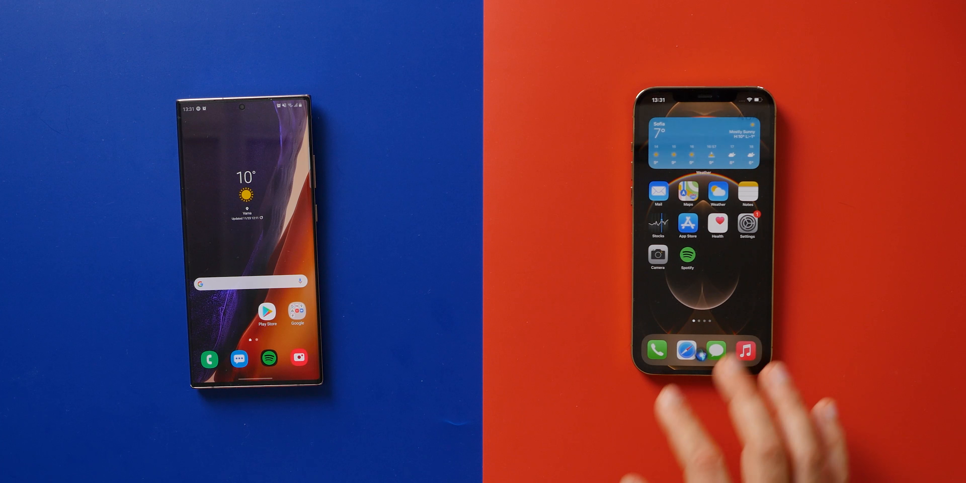
Invoke Google Assistant on the Android phone and speak the next comparison query
left_click(702, 351)
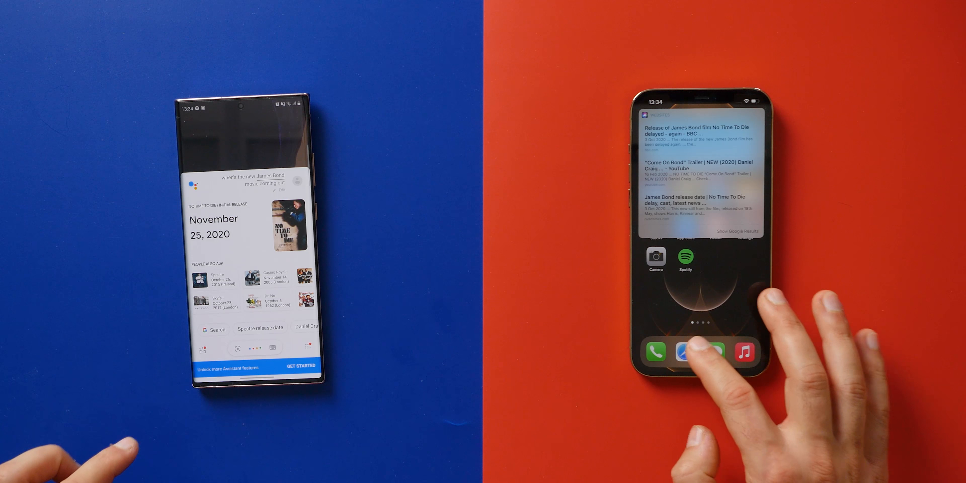
Summon Google Assistant to ask when the new James Bond movie is coming out
left_click(685, 352)
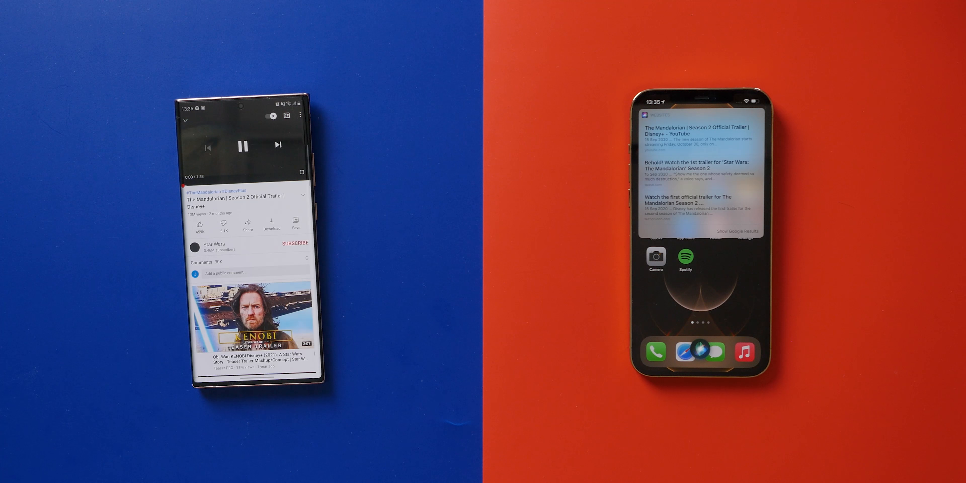
Pause The Mandalorian Season 2 trailer in the Android YouTube player
left_click(243, 146)
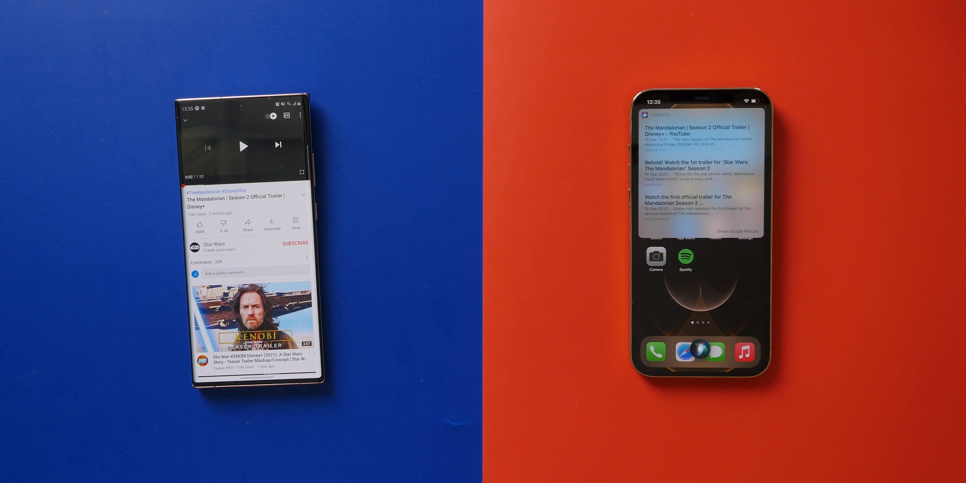